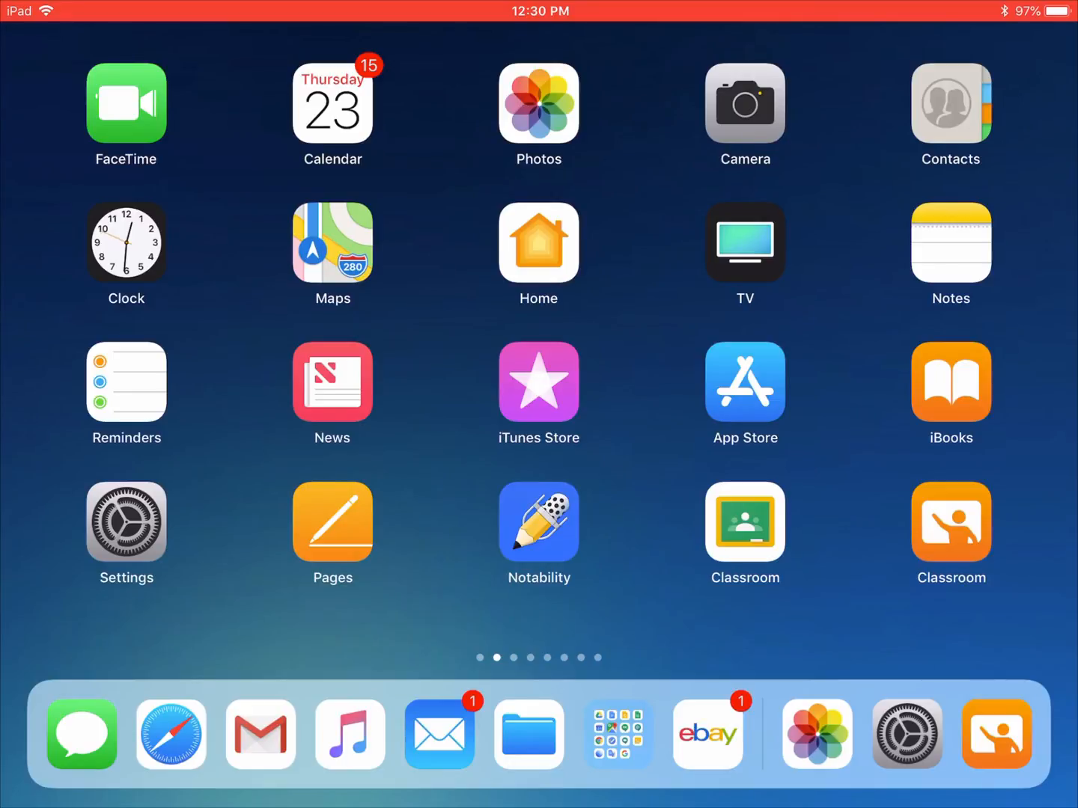
- Launch Gmail from the Dock and start signing in to reach the account provider list
{"action": "left_click", "coordinate": [260, 733]}
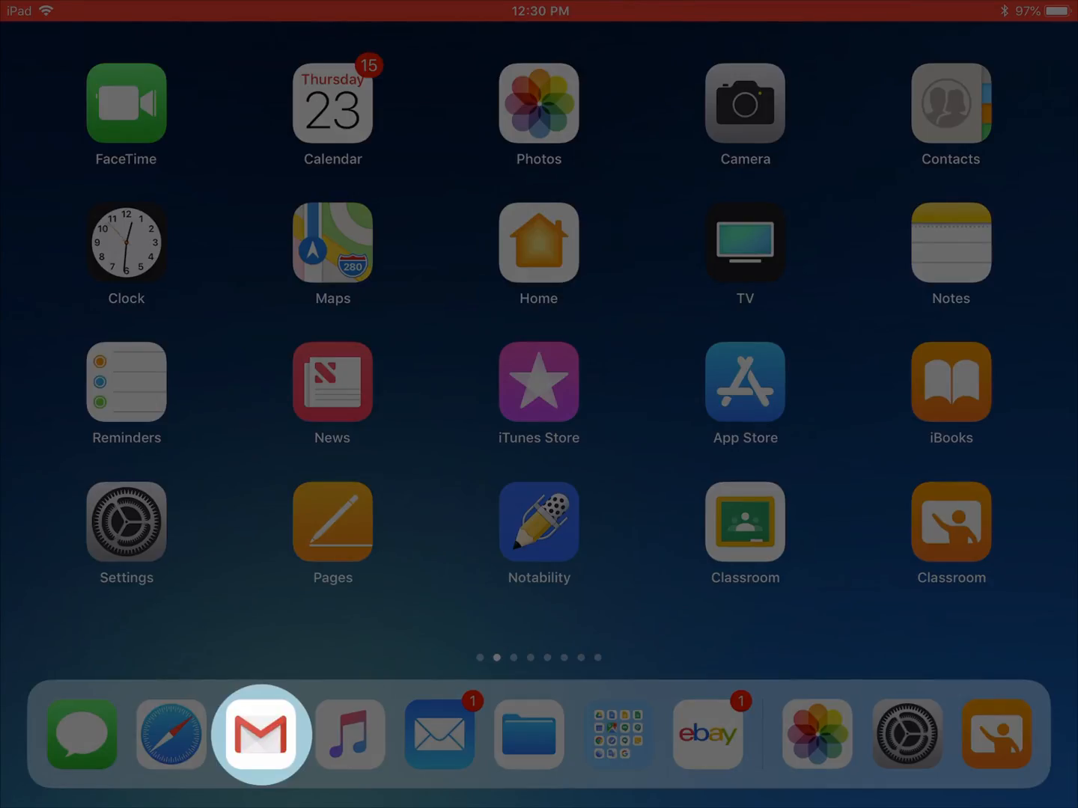
{"action": "left_click", "coordinate": [261, 734]}
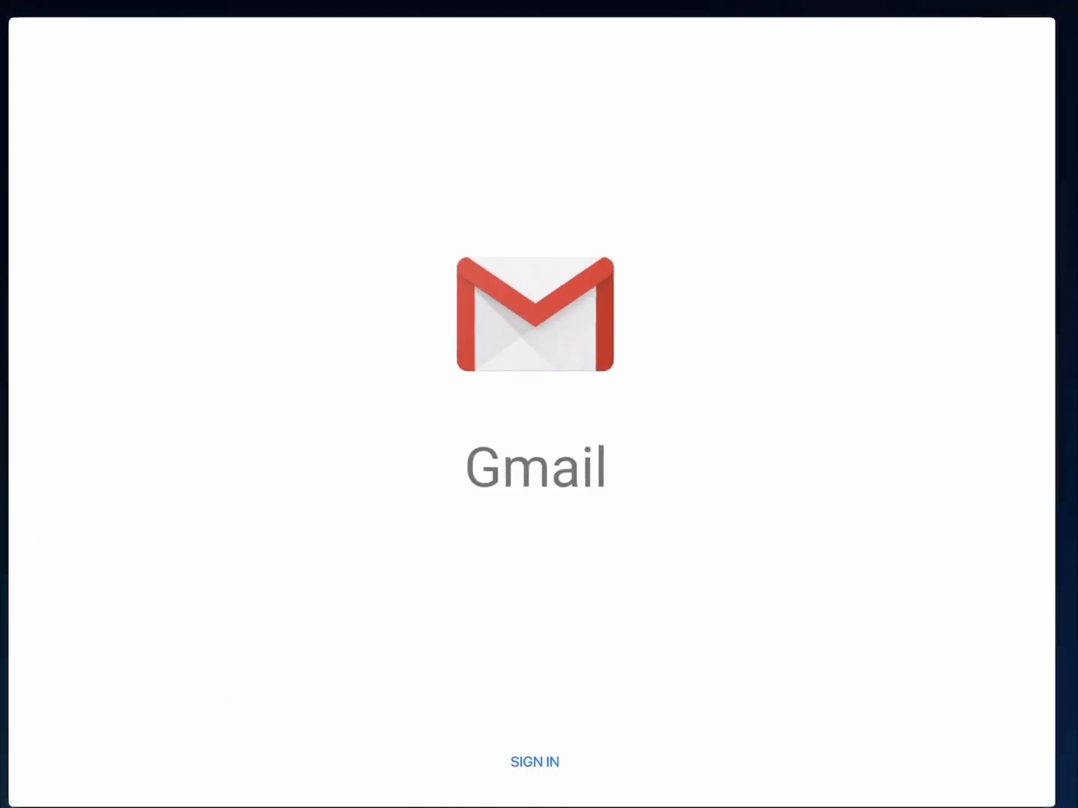
{"action": "left_click", "coordinate": [534, 762]}
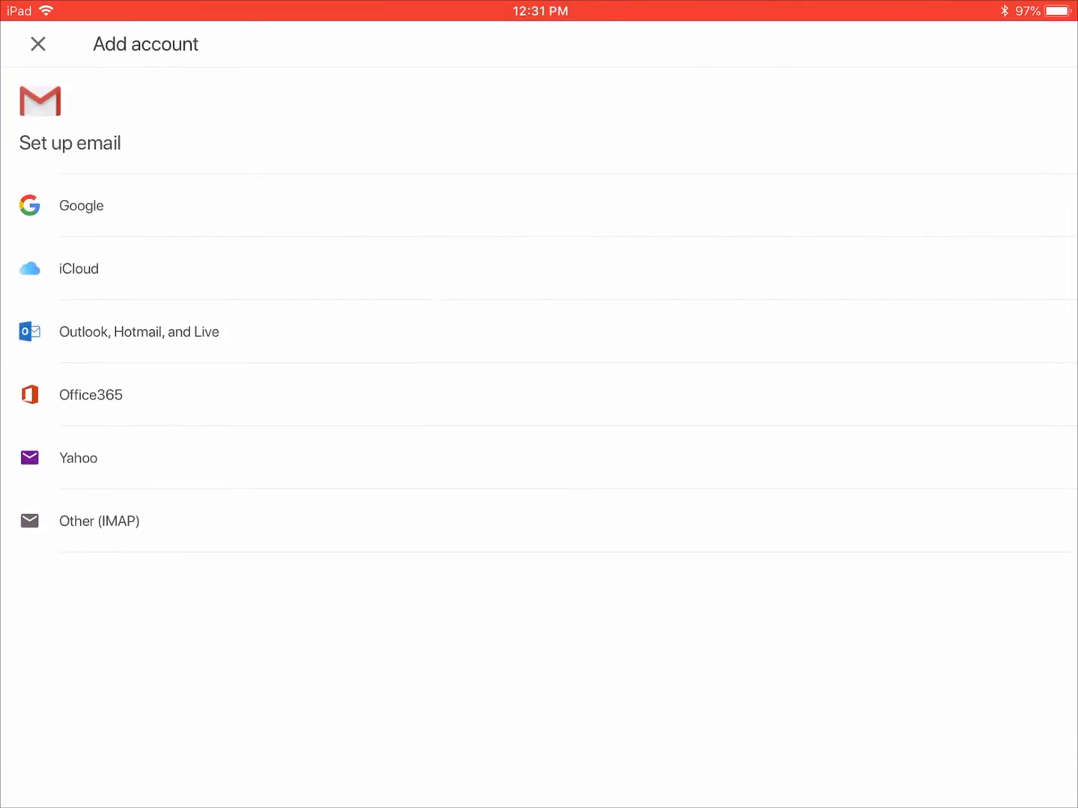
- Sign in with Google through google.com, choosing the existing account and submitting its password
{"action": "left_click", "coordinate": [81, 206]}
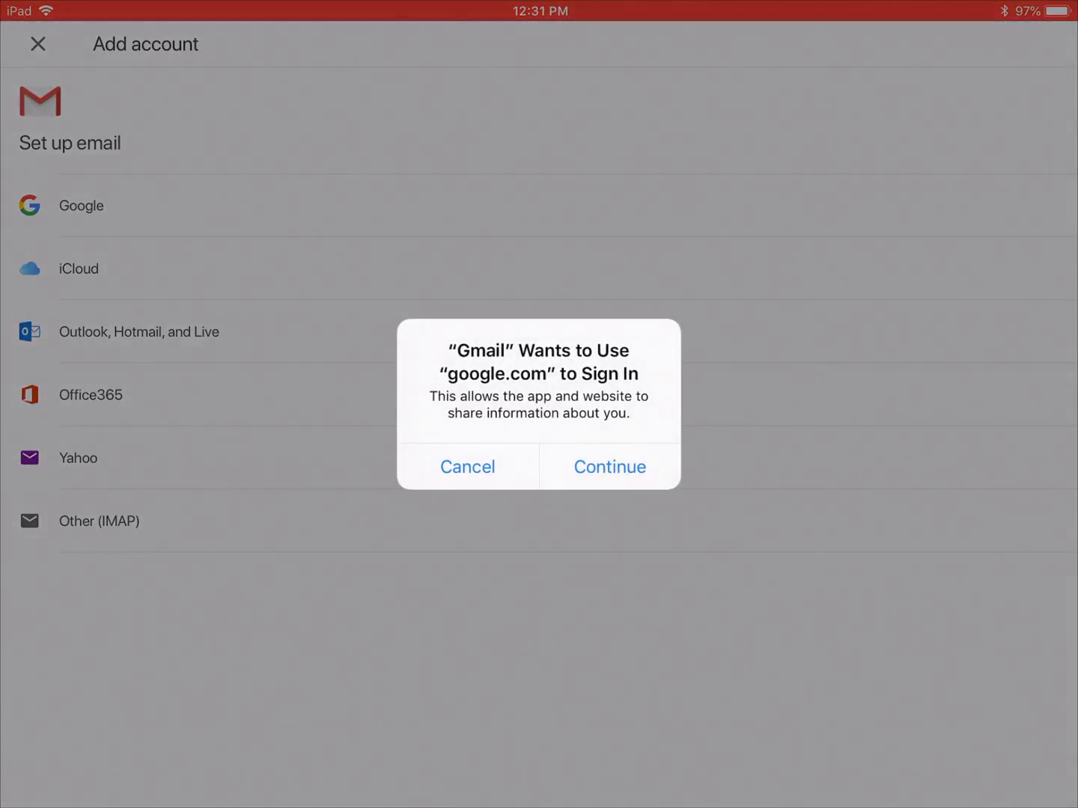
{"action": "left_click", "coordinate": [608, 466]}
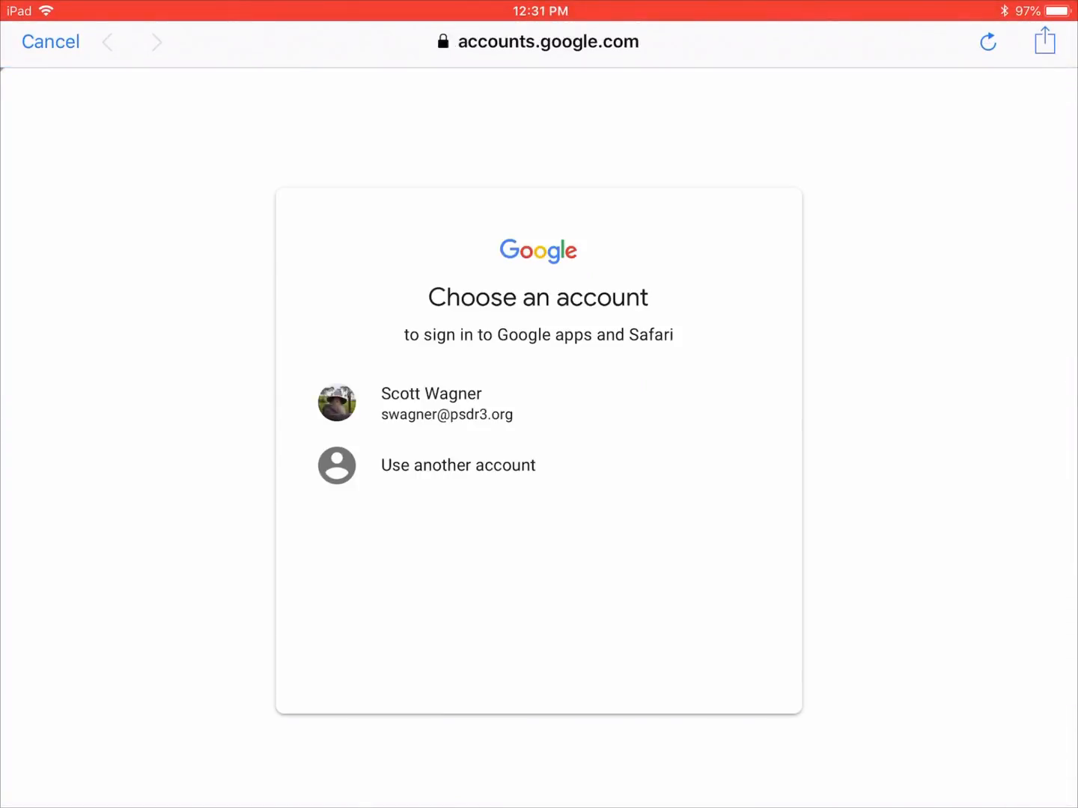
{"action": "left_click", "coordinate": [447, 404]}
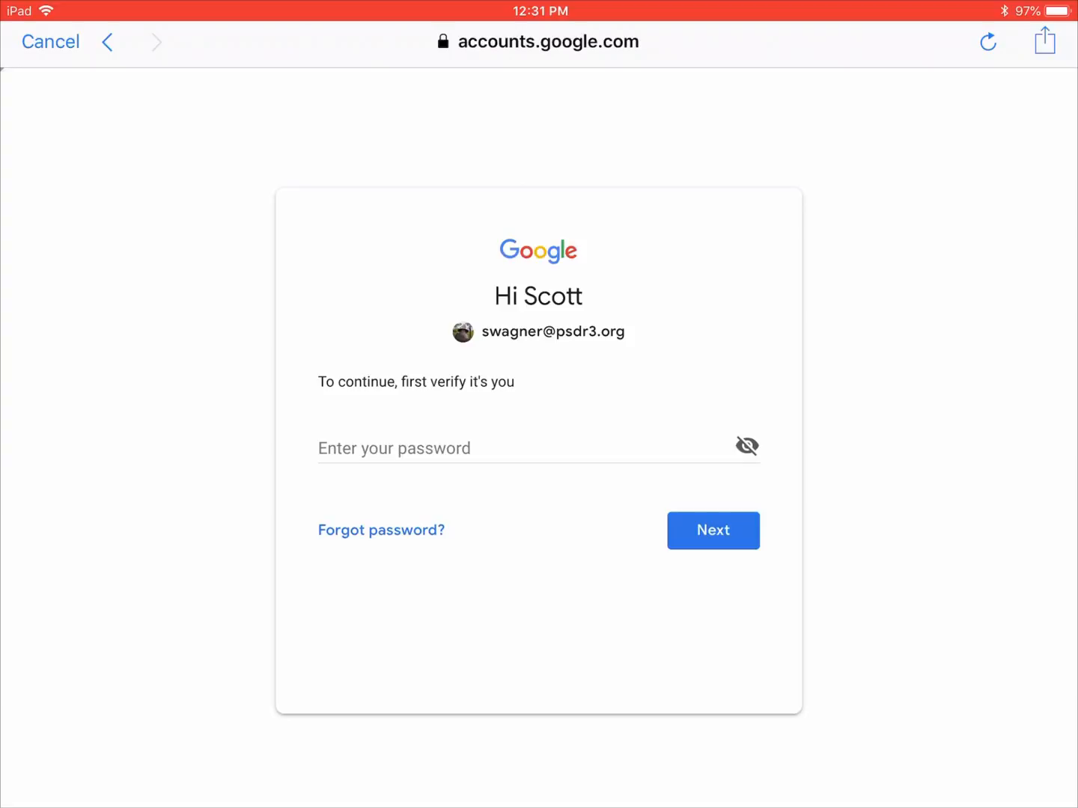
{"action": "left_click", "coordinate": [523, 448]}
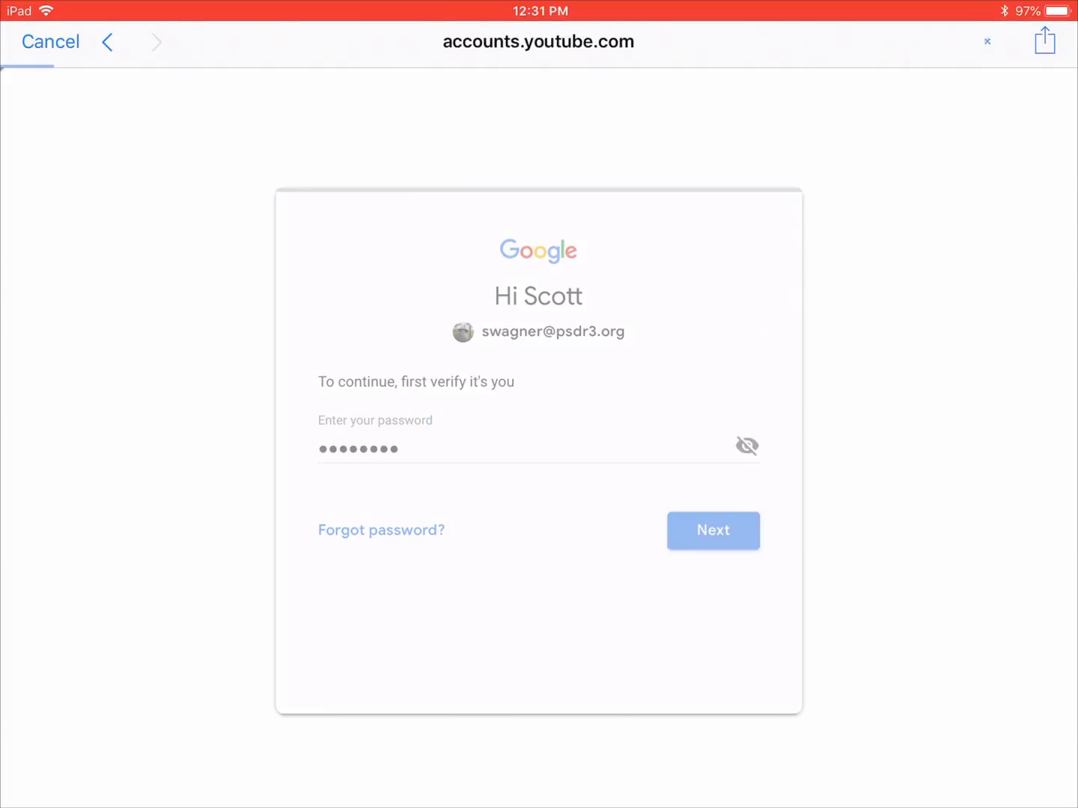
{"action": "left_click", "coordinate": [712, 529]}
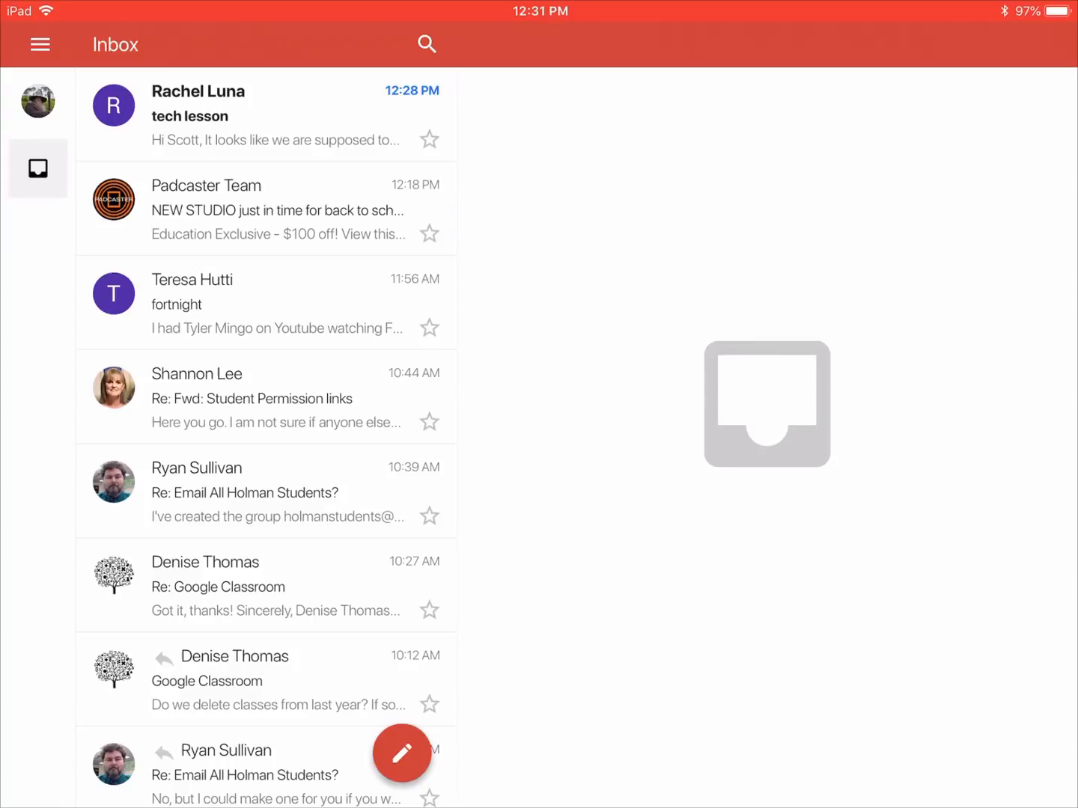
- Start a new email and add the matching 'roth' contact as recipient
{"action": "left_click", "coordinate": [402, 753]}
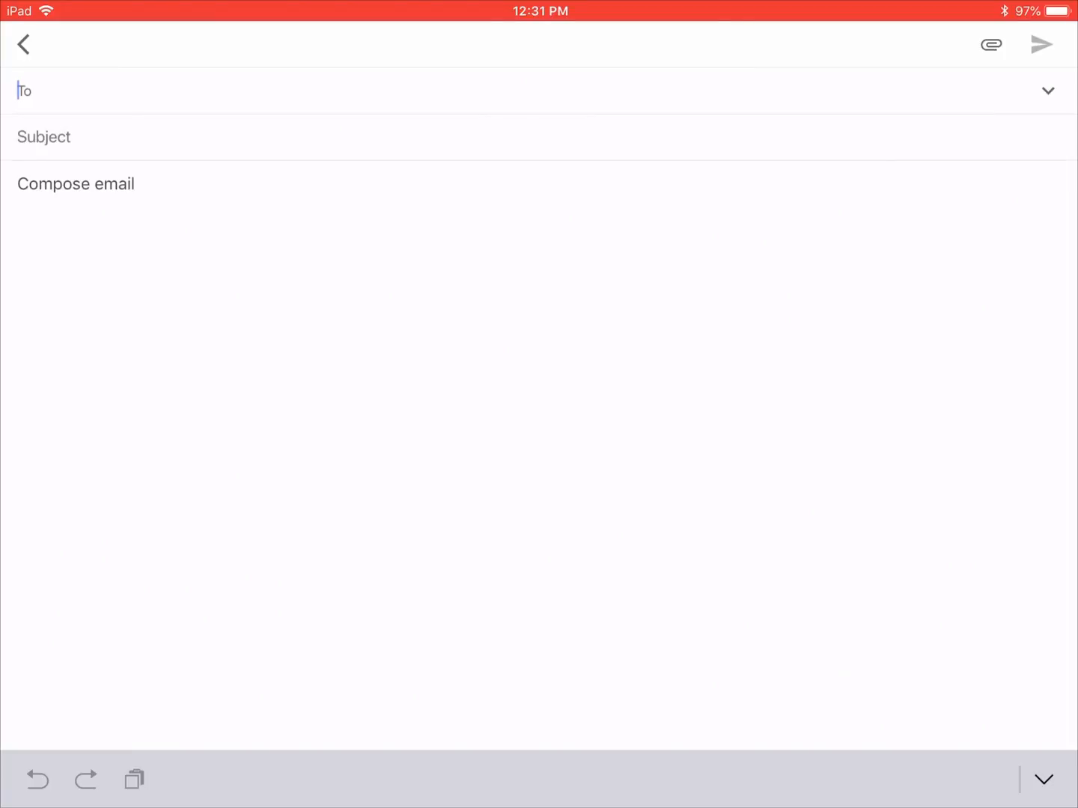
{"action": "type", "text": "rot"}
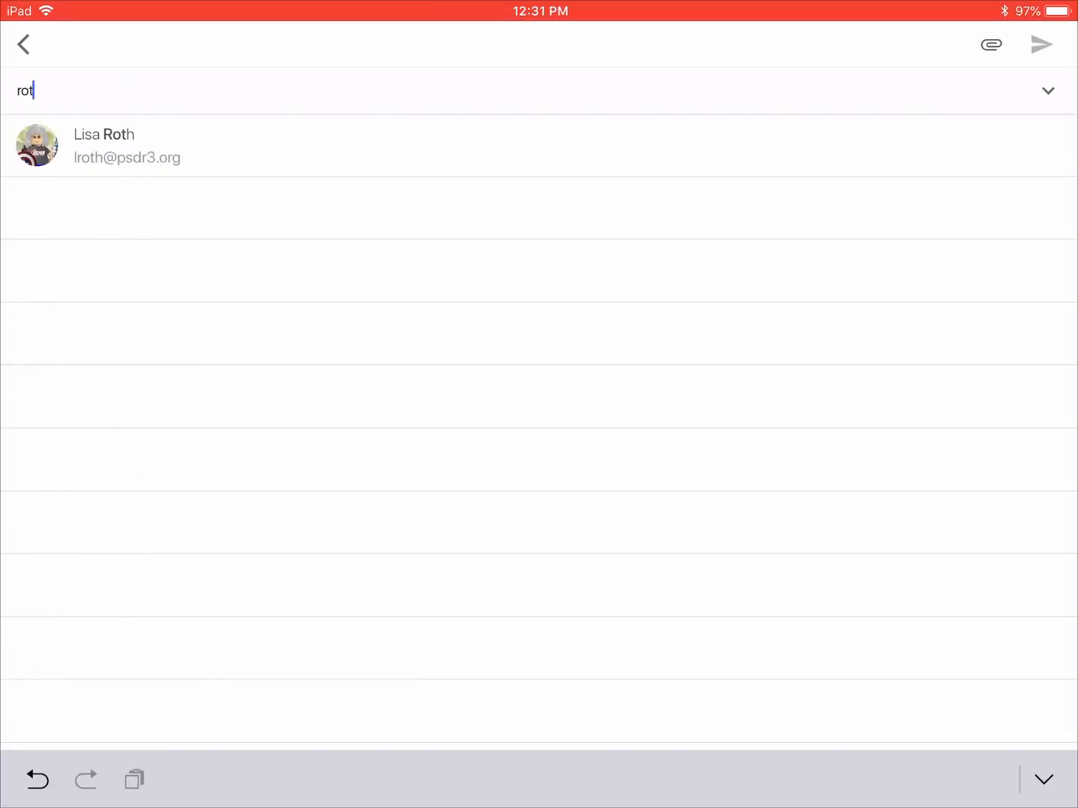
{"action": "type", "text": "h"}
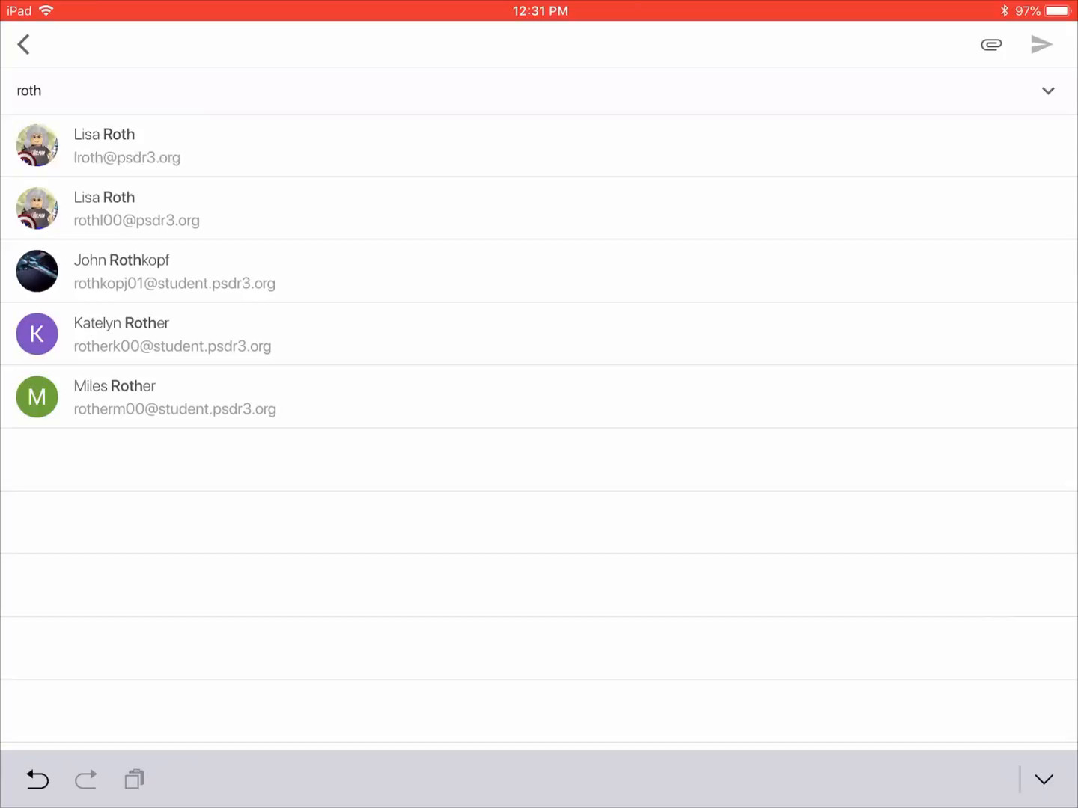
{"action": "left_click", "coordinate": [105, 146]}
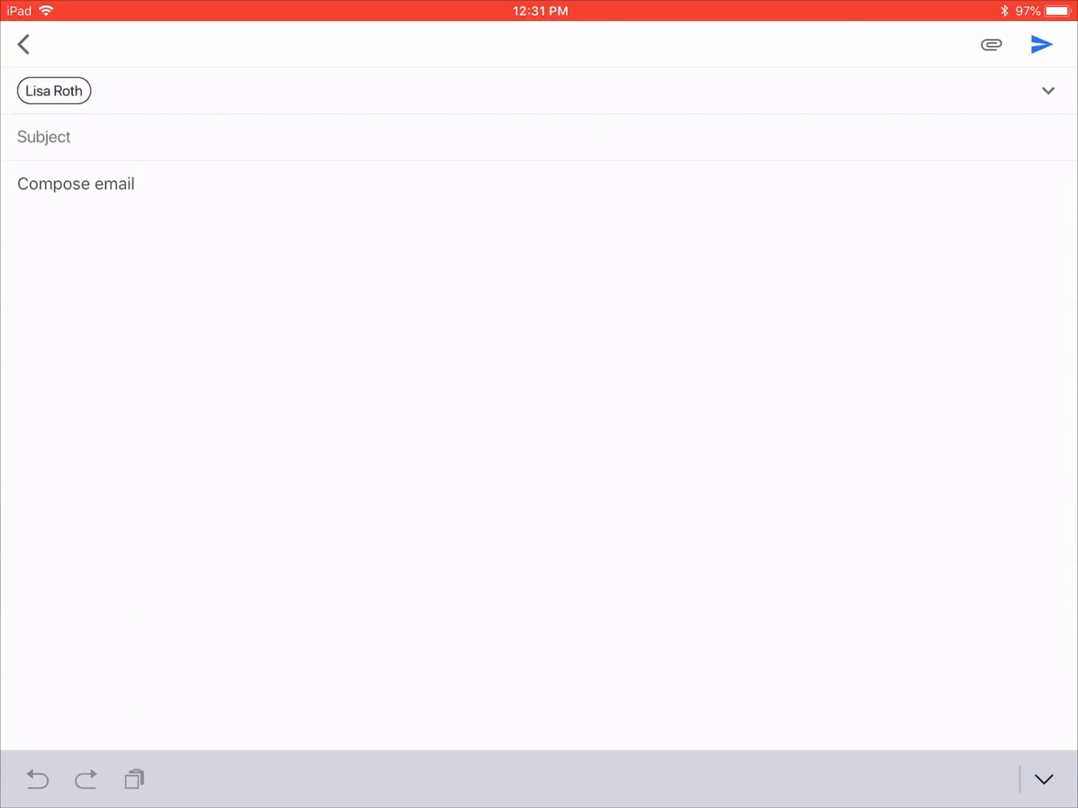
- Show and hide the Cc/Bcc fields, visit Subject and body, then return to the inbox
{"action": "left_click", "coordinate": [1048, 91]}
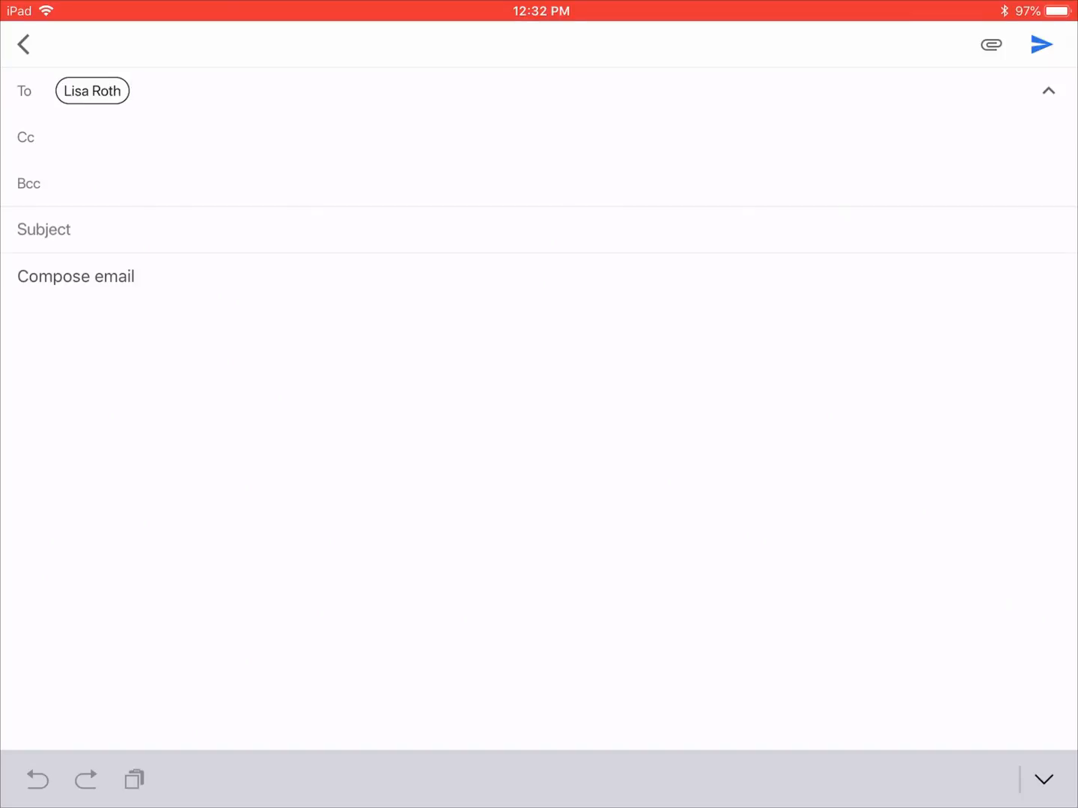
{"action": "left_click", "coordinate": [43, 136]}
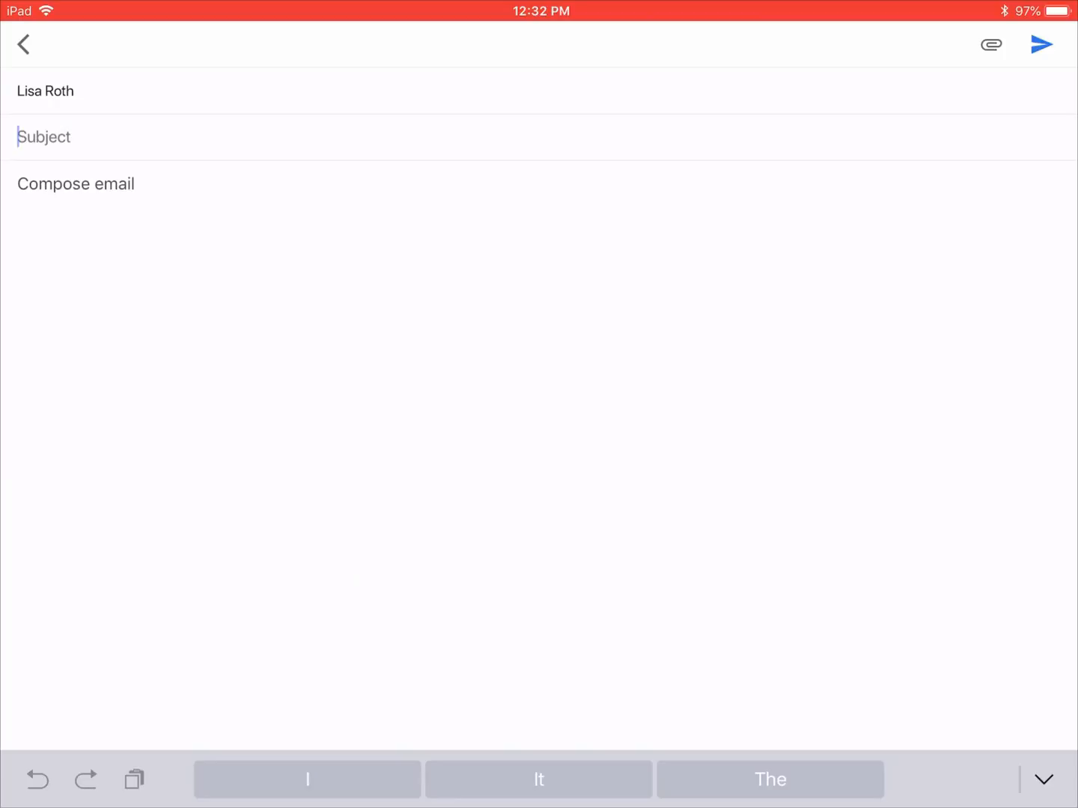
{"action": "left_click", "coordinate": [74, 183]}
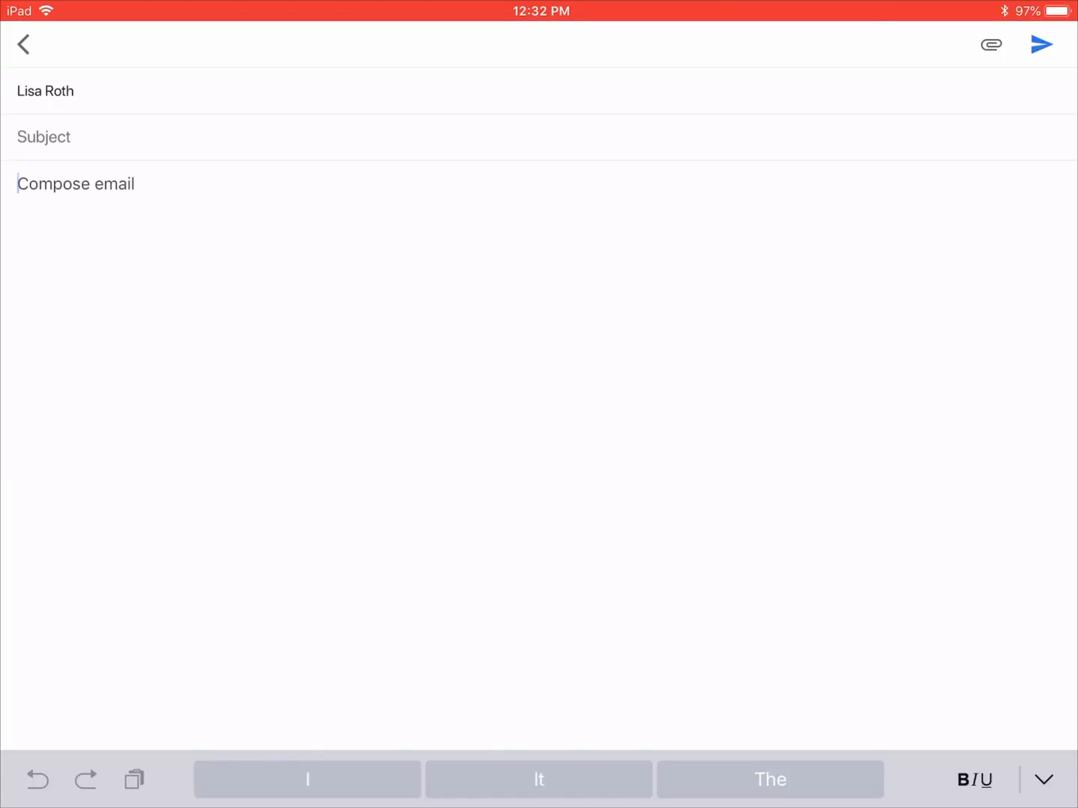
{"action": "left_click", "coordinate": [1041, 44]}
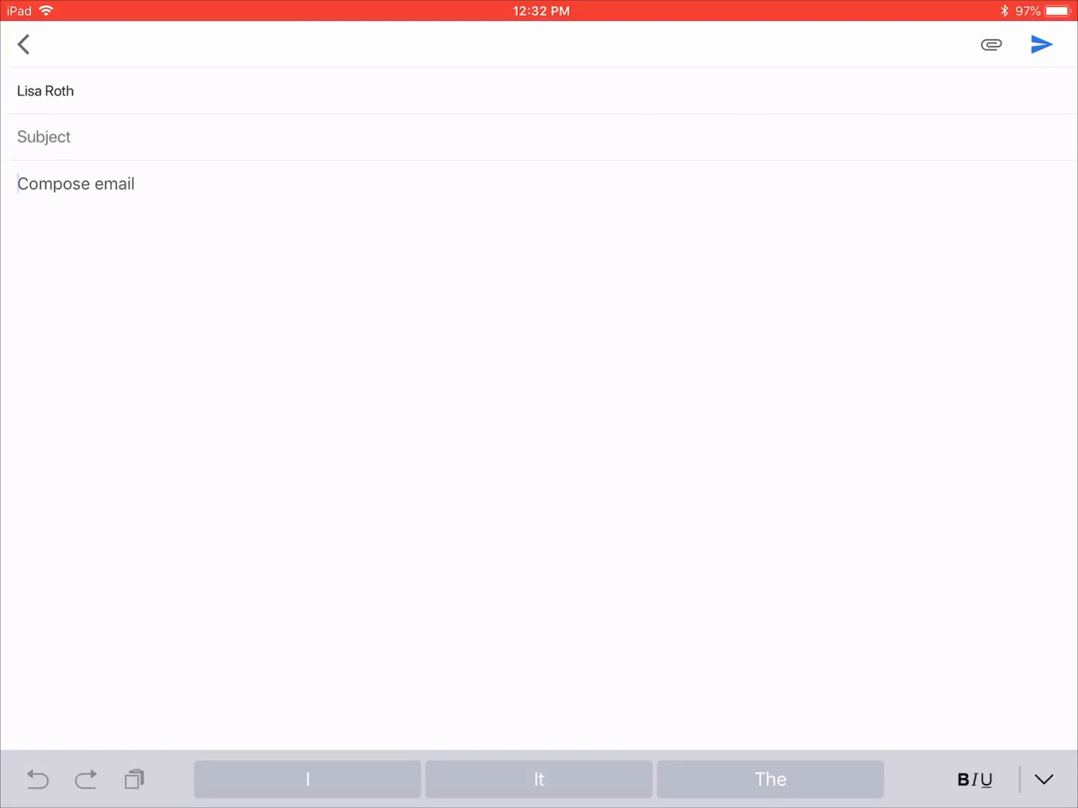
{"action": "left_click", "coordinate": [23, 44]}
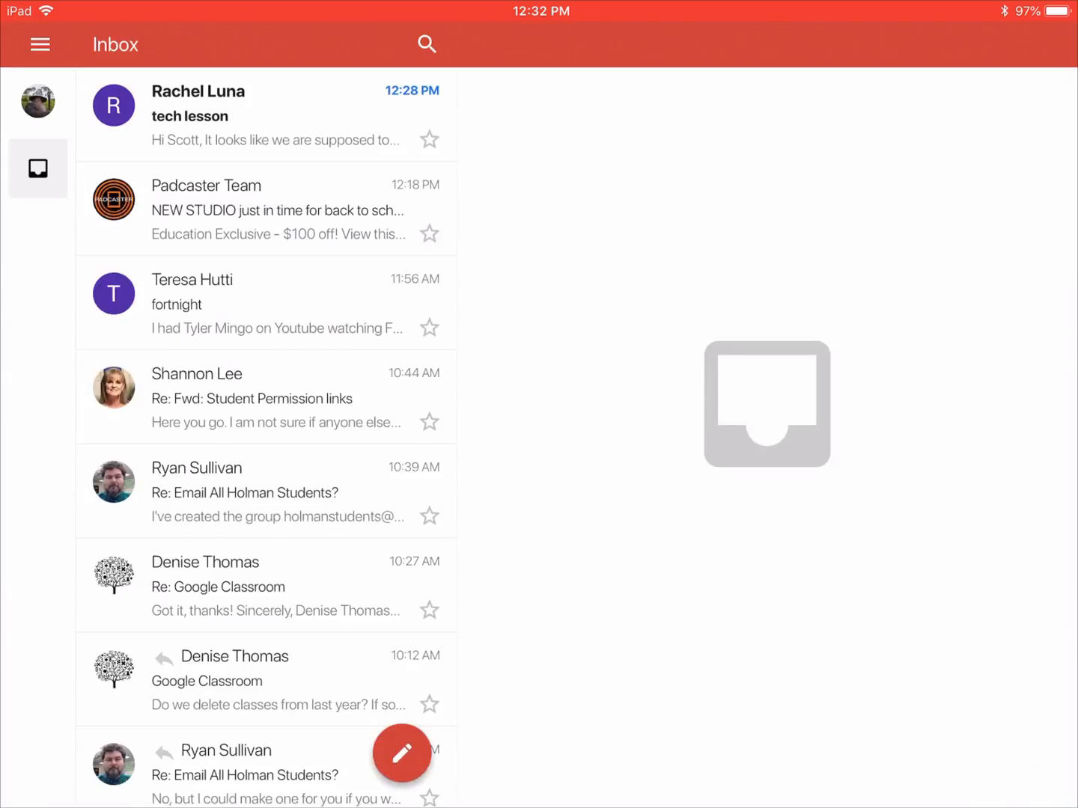
- Refresh the inbox, reply to the Padcaster Team email, and send the reply
{"action": "scroll", "scroll_direction": "down", "scroll_amount": 3}
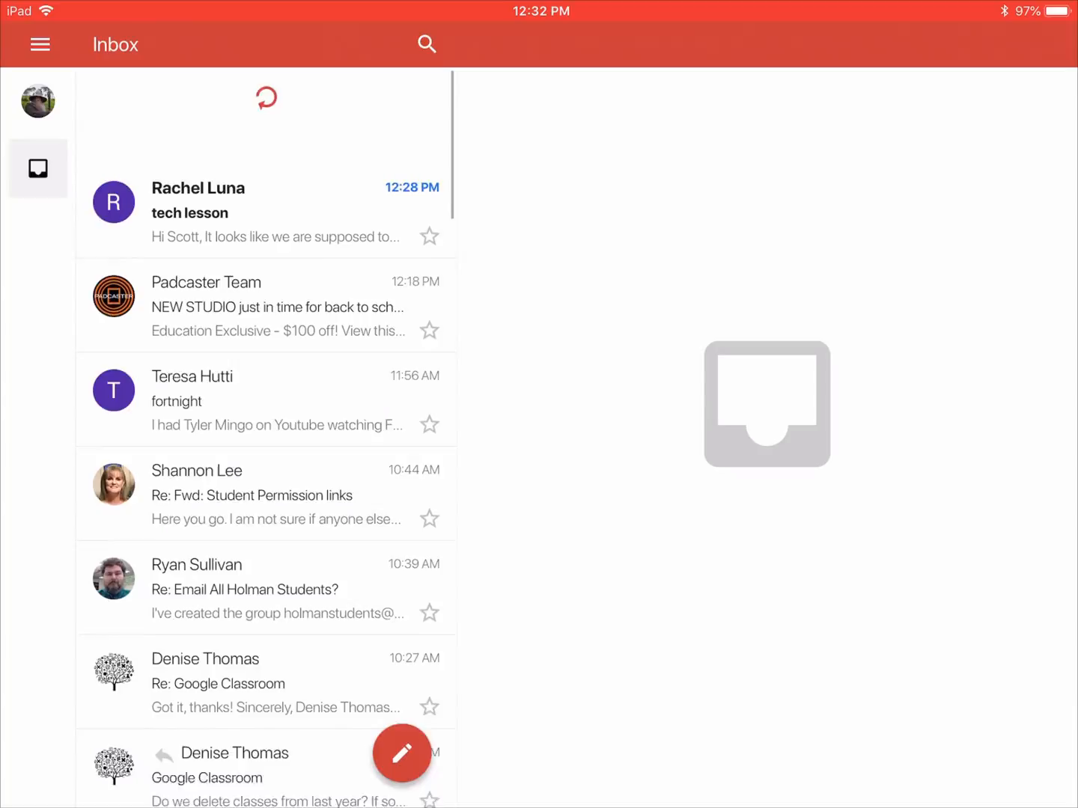
{"action": "scroll", "scroll_direction": "down", "scroll_amount": 3}
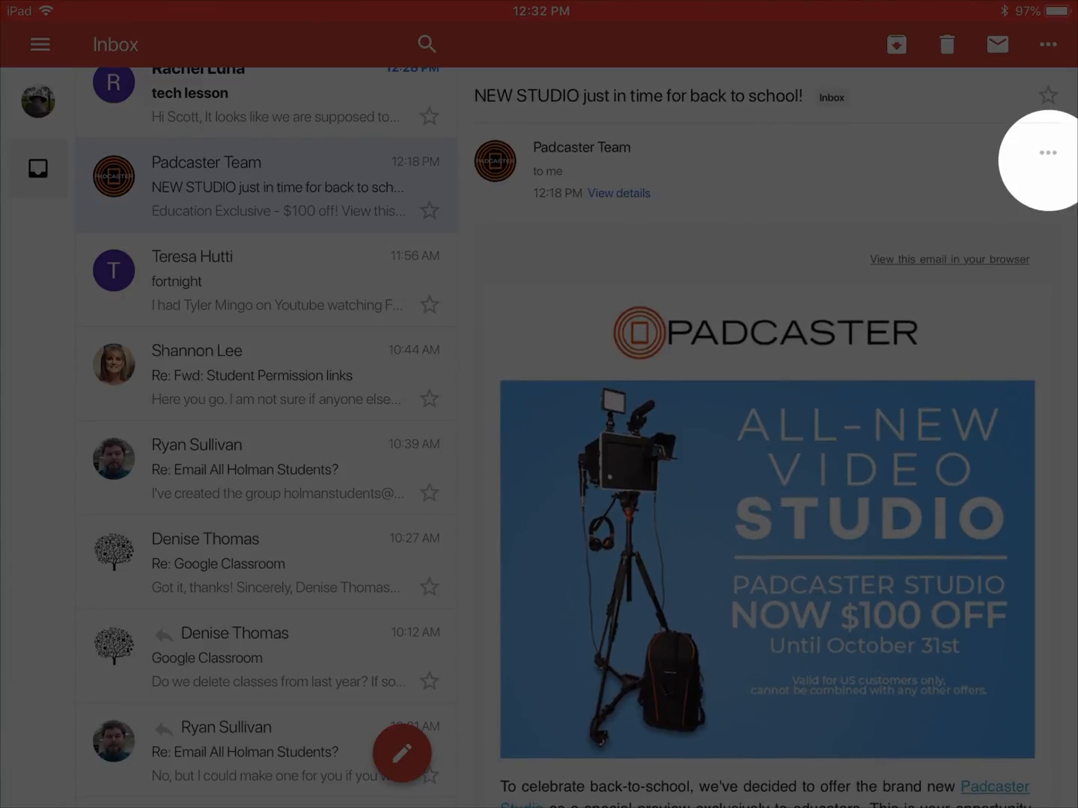
{"action": "left_click", "coordinate": [1047, 152]}
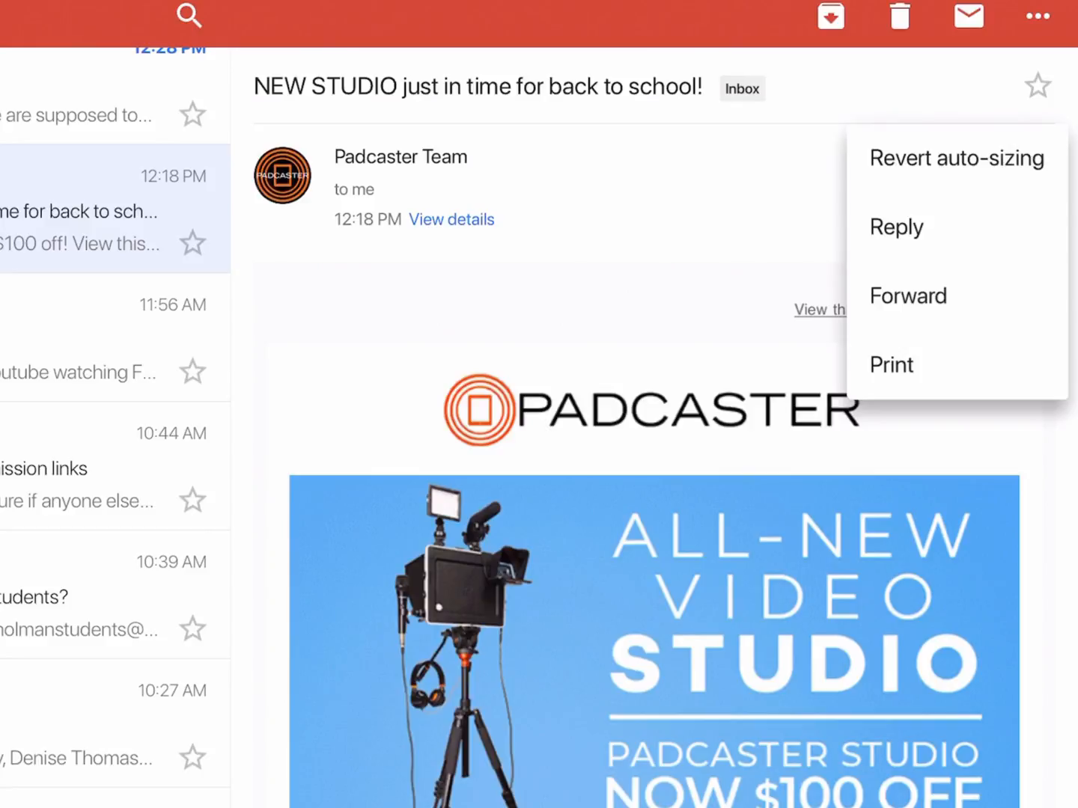
{"action": "left_click", "coordinate": [907, 296]}
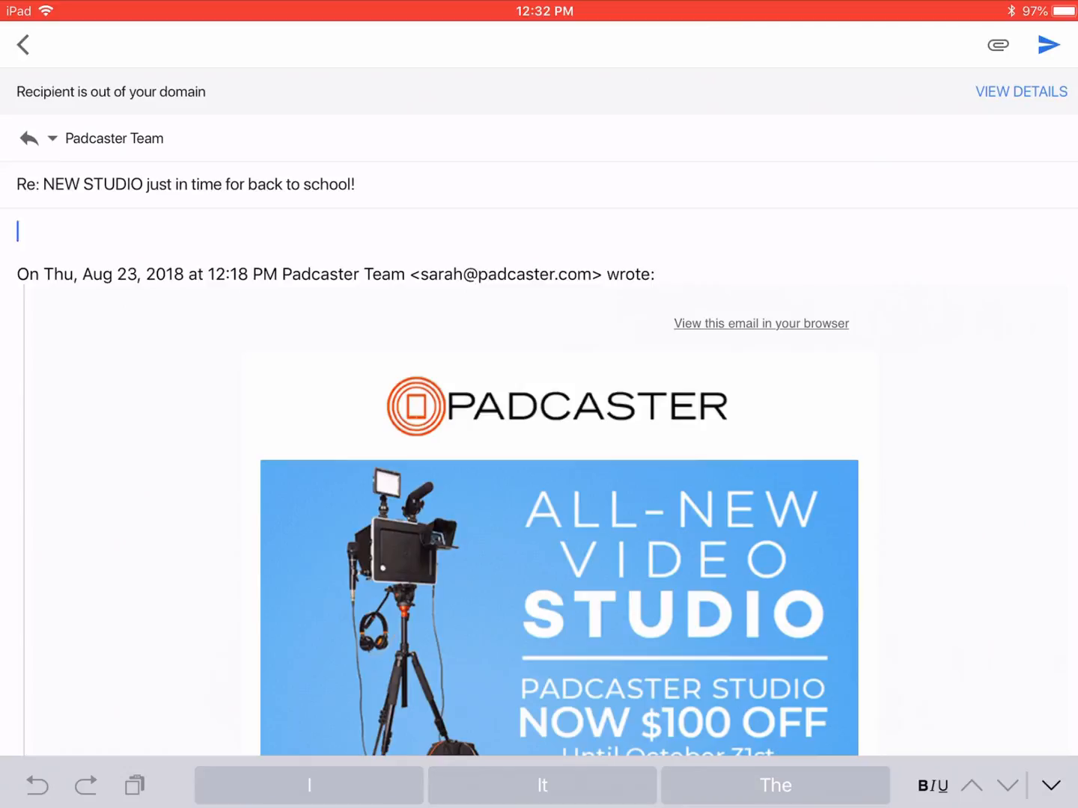
{"action": "left_click", "coordinate": [1048, 44]}
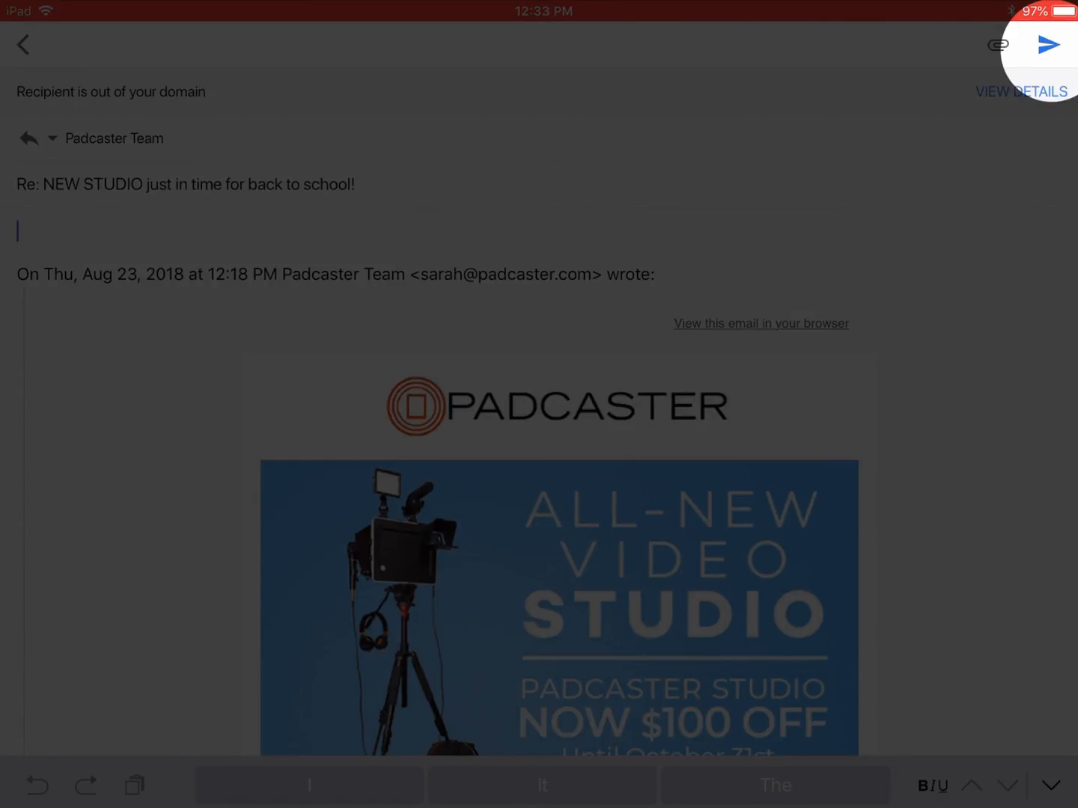
- Open Safari's share activities list for the school page and scroll to Gmail
{"action": "key", "text": "home"}
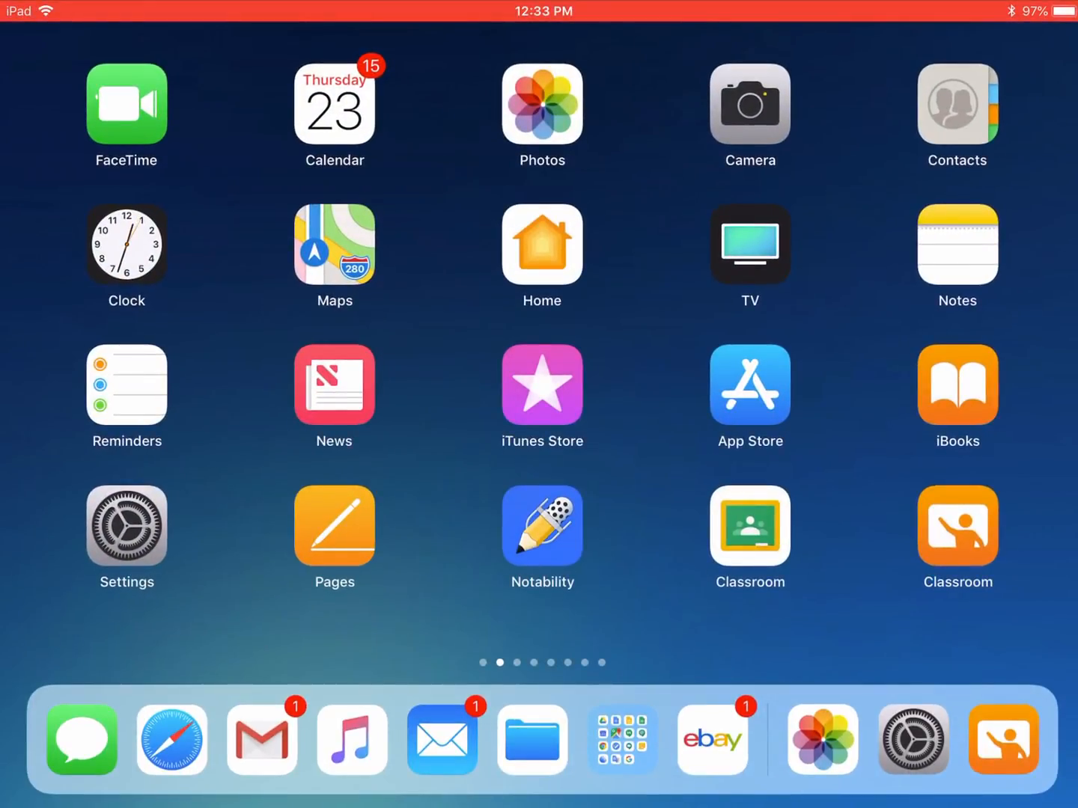
{"action": "left_click", "coordinate": [170, 739]}
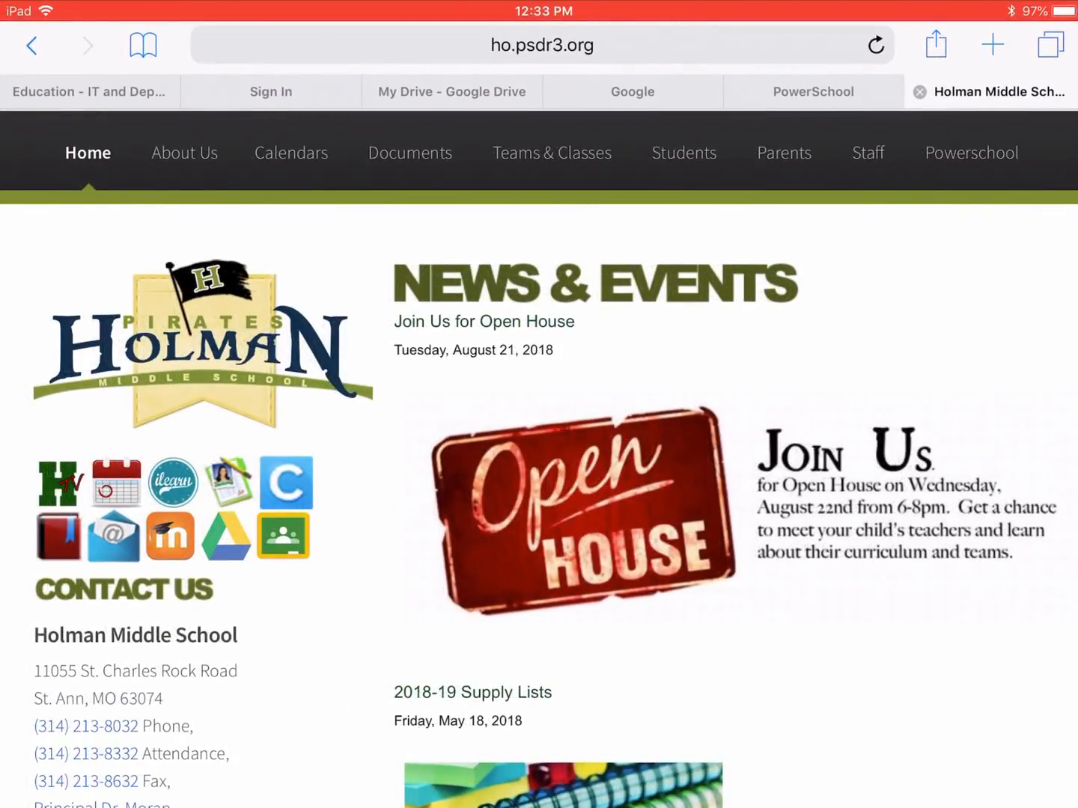
{"action": "left_click", "coordinate": [934, 44]}
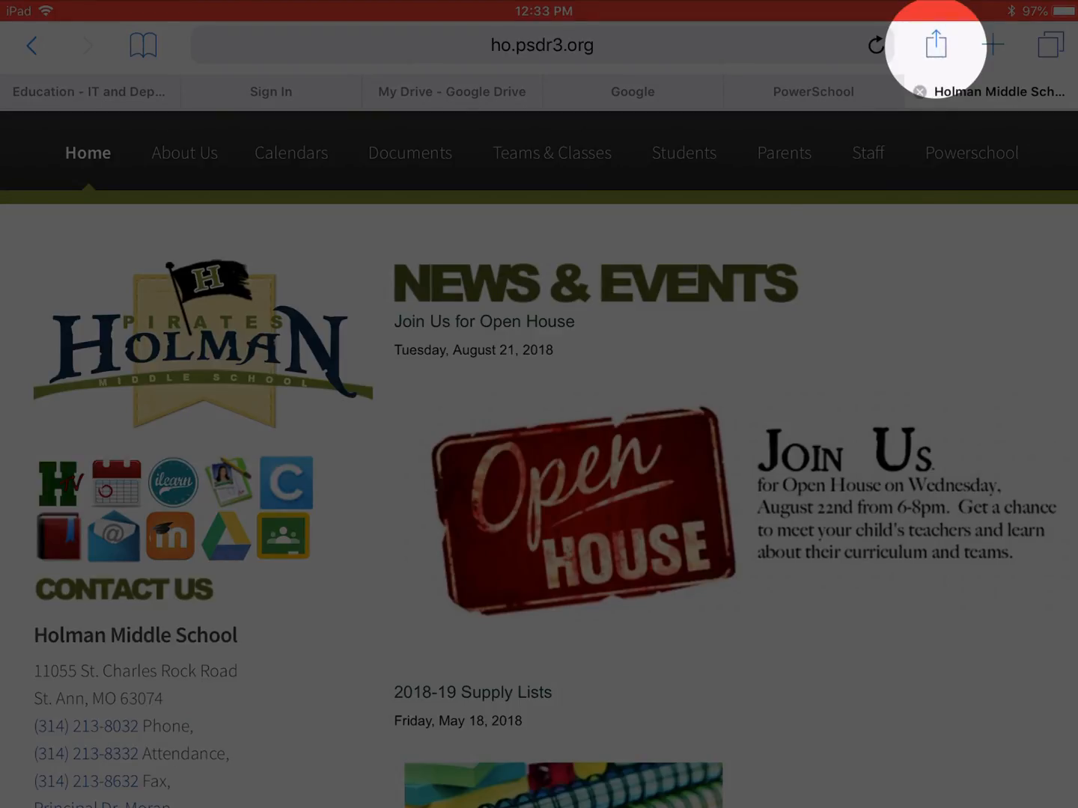
{"action": "left_click", "coordinate": [934, 45]}
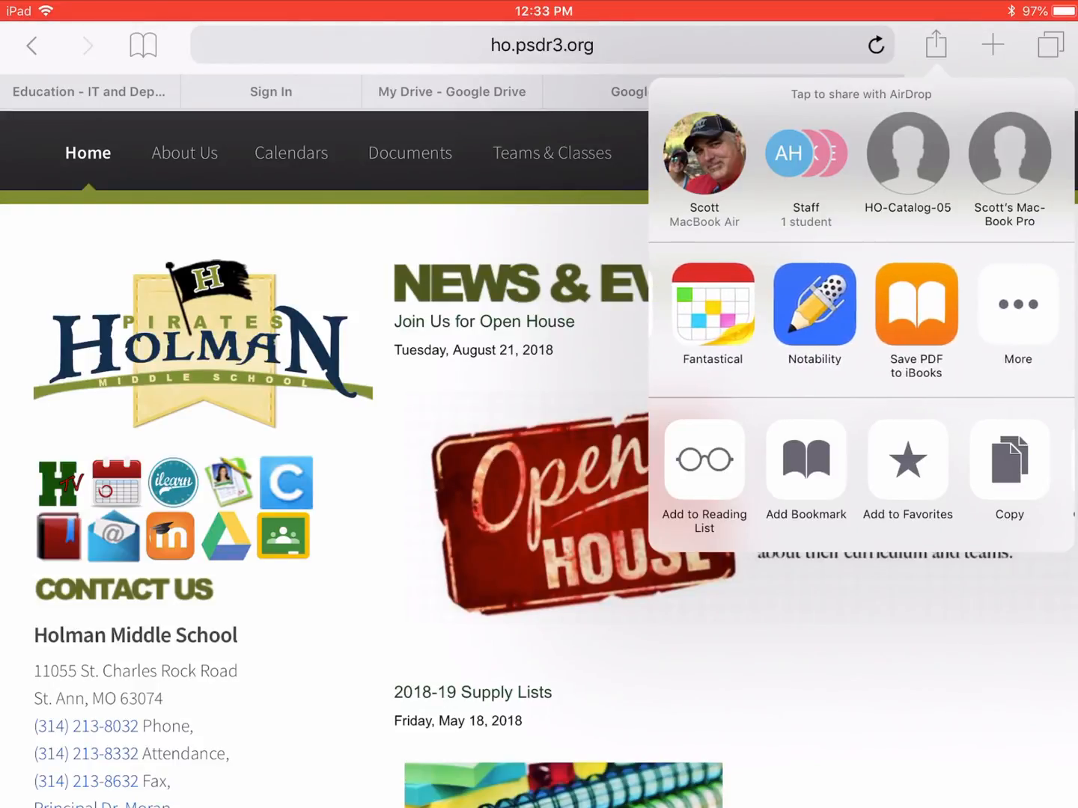
{"action": "left_click", "coordinate": [1016, 305]}
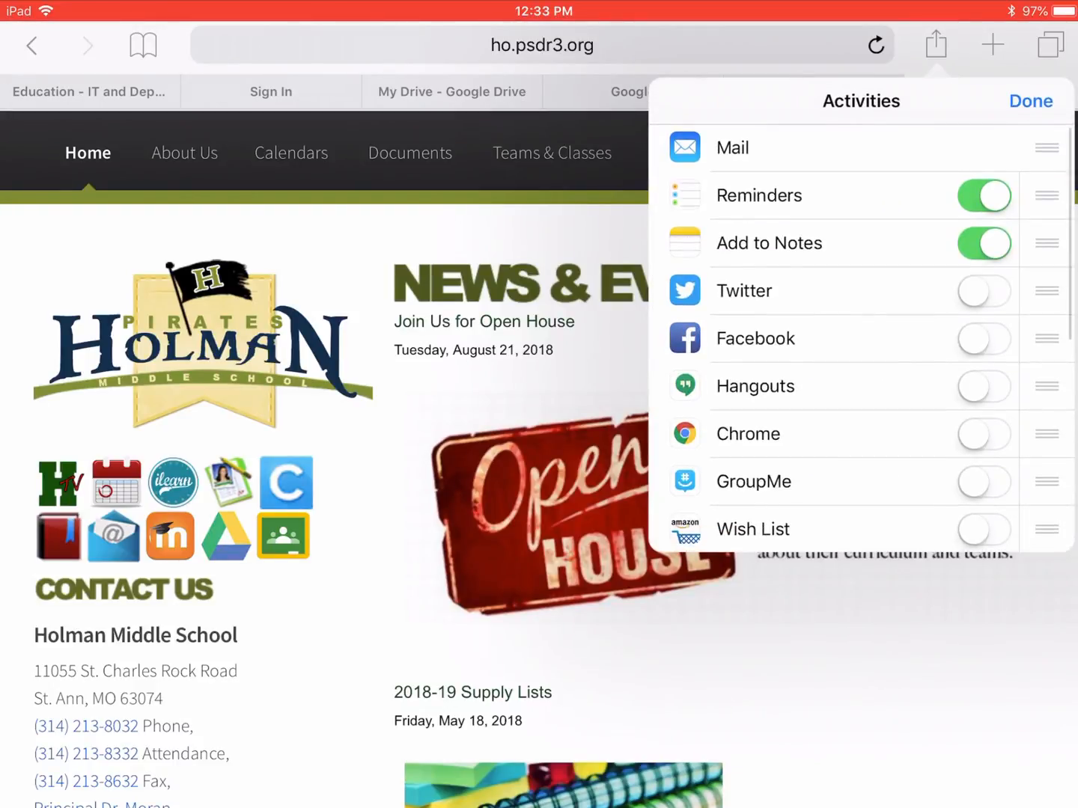
{"action": "scroll", "scroll_direction": "down", "scroll_amount": 3}
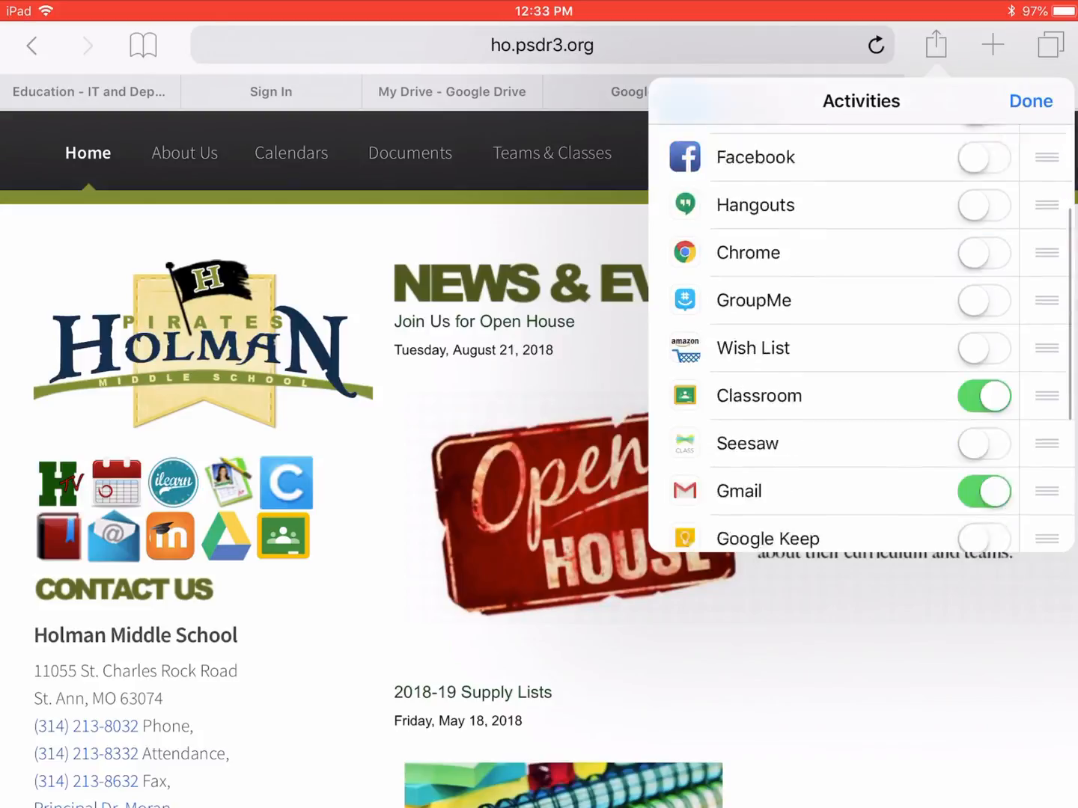
{"action": "scroll", "scroll_direction": "down", "scroll_amount": 3}
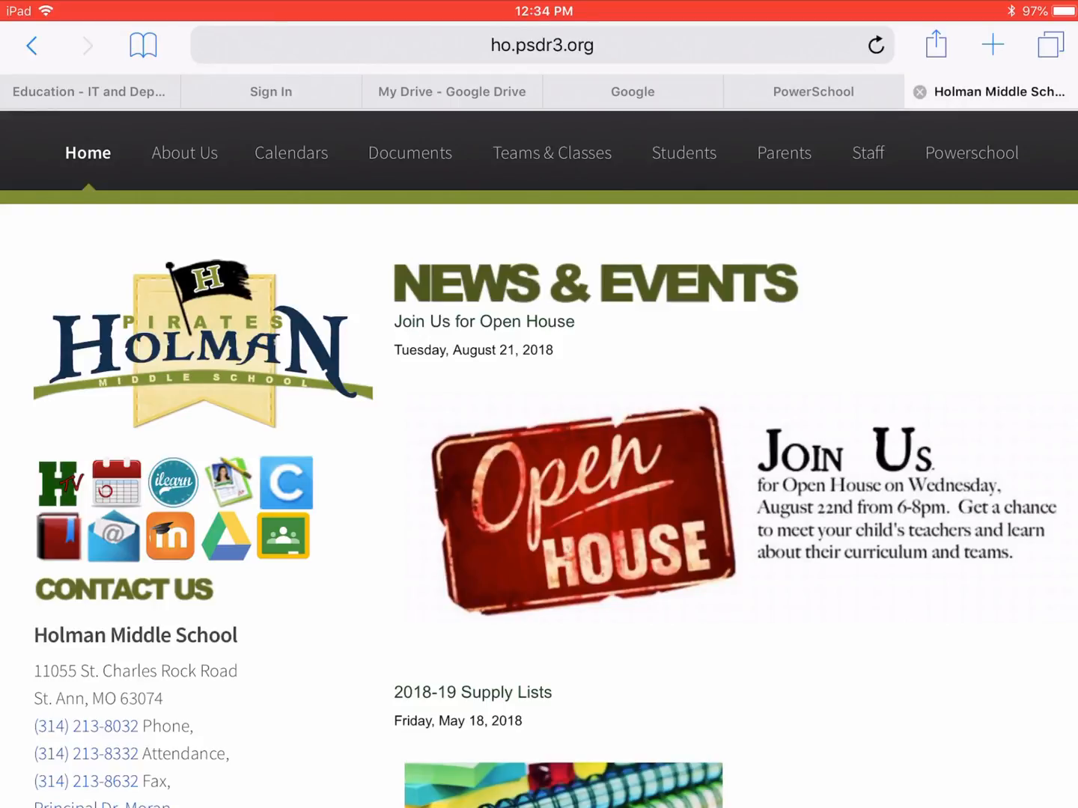
- Share the Holman Middle School page link via Gmail to 'roth', then reopen Share
{"action": "left_click", "coordinate": [935, 45]}
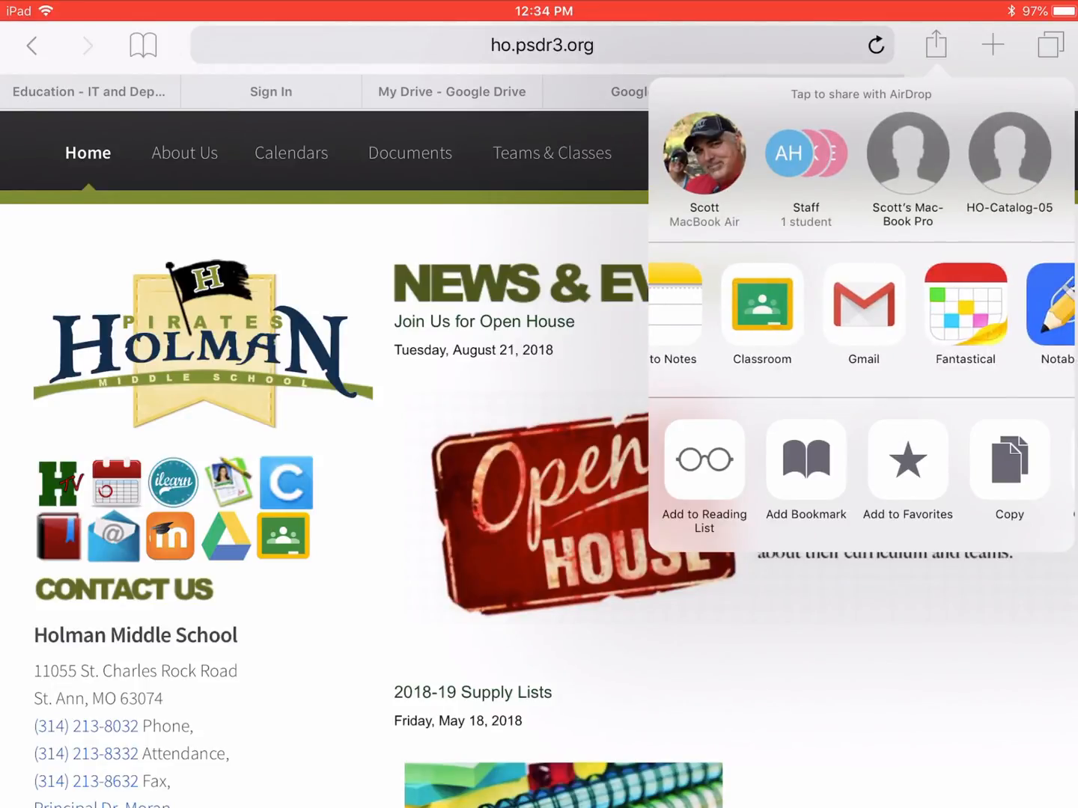
{"action": "left_click", "coordinate": [862, 306]}
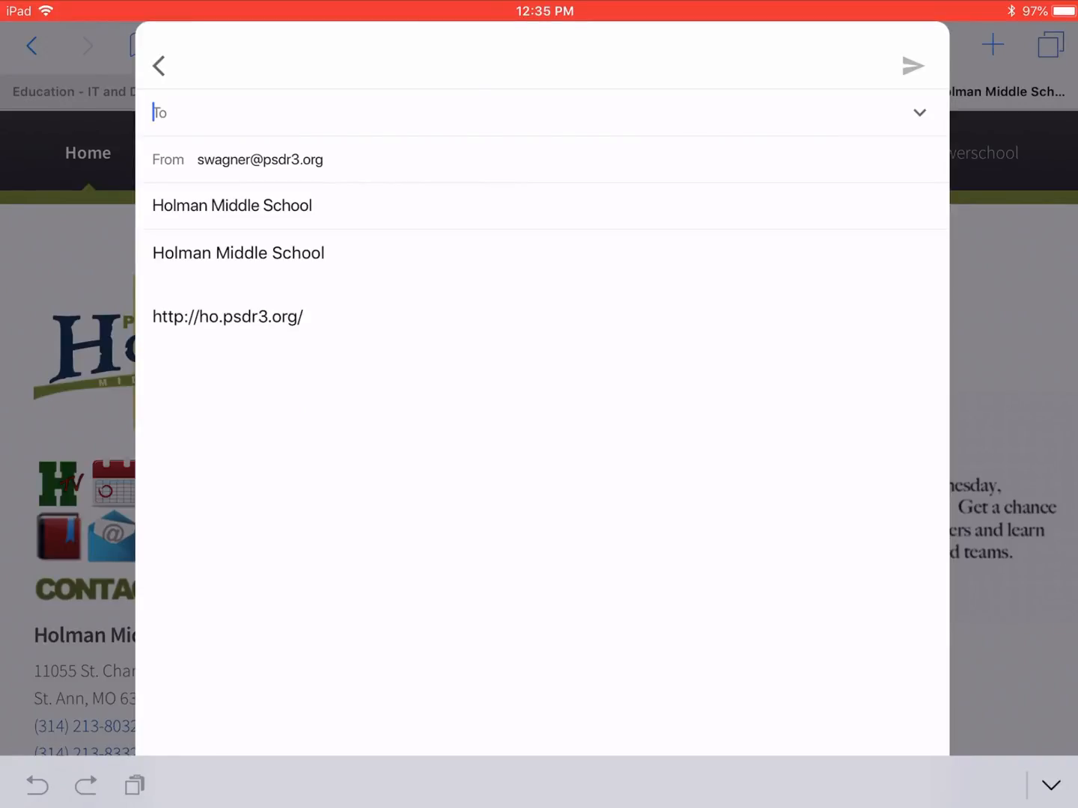
{"action": "type", "text": "roth"}
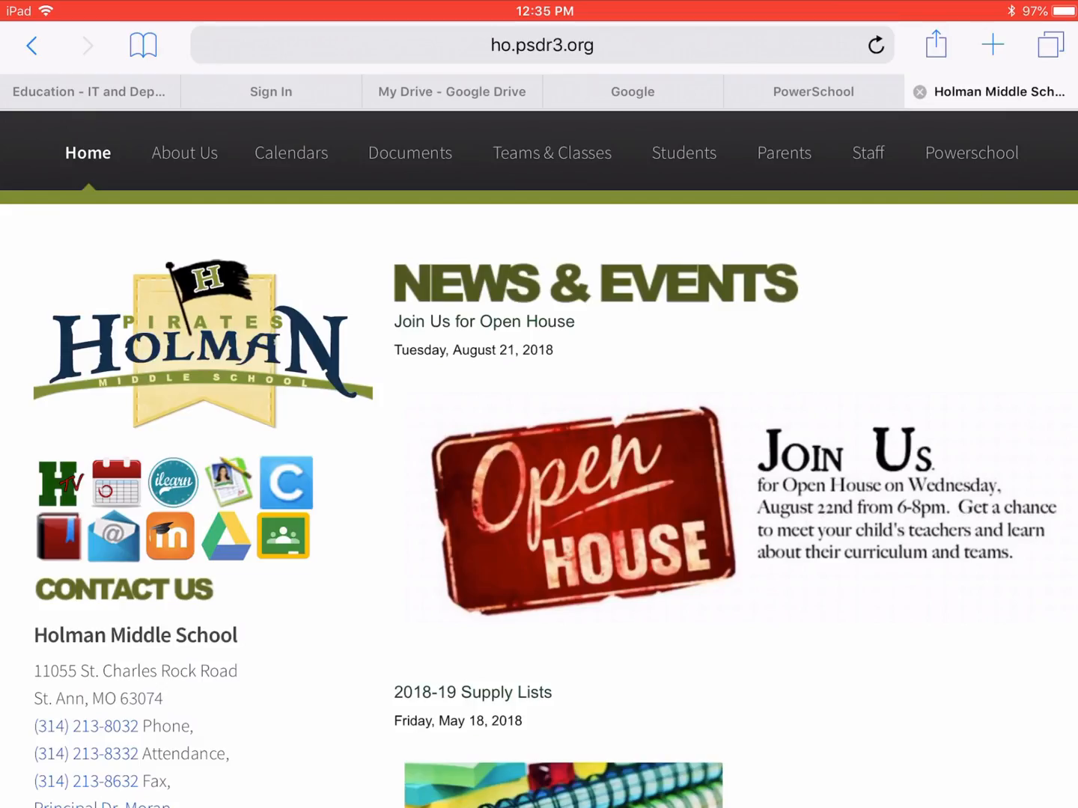
{"action": "left_click", "coordinate": [935, 45]}
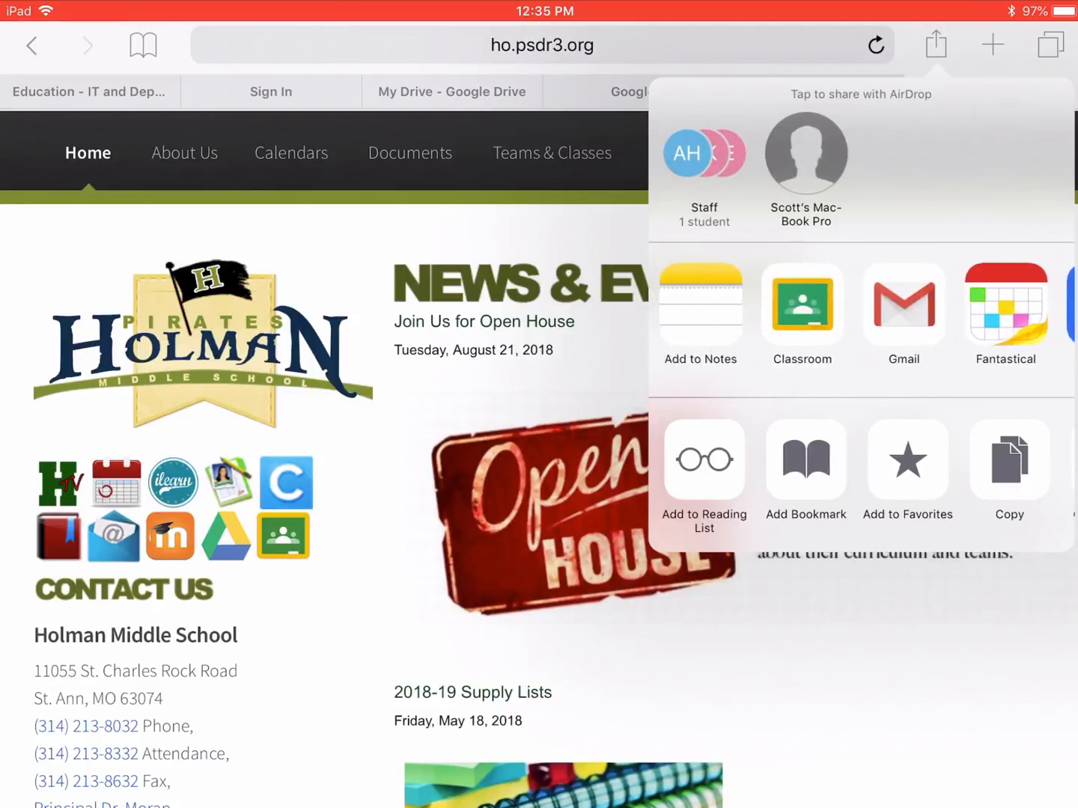